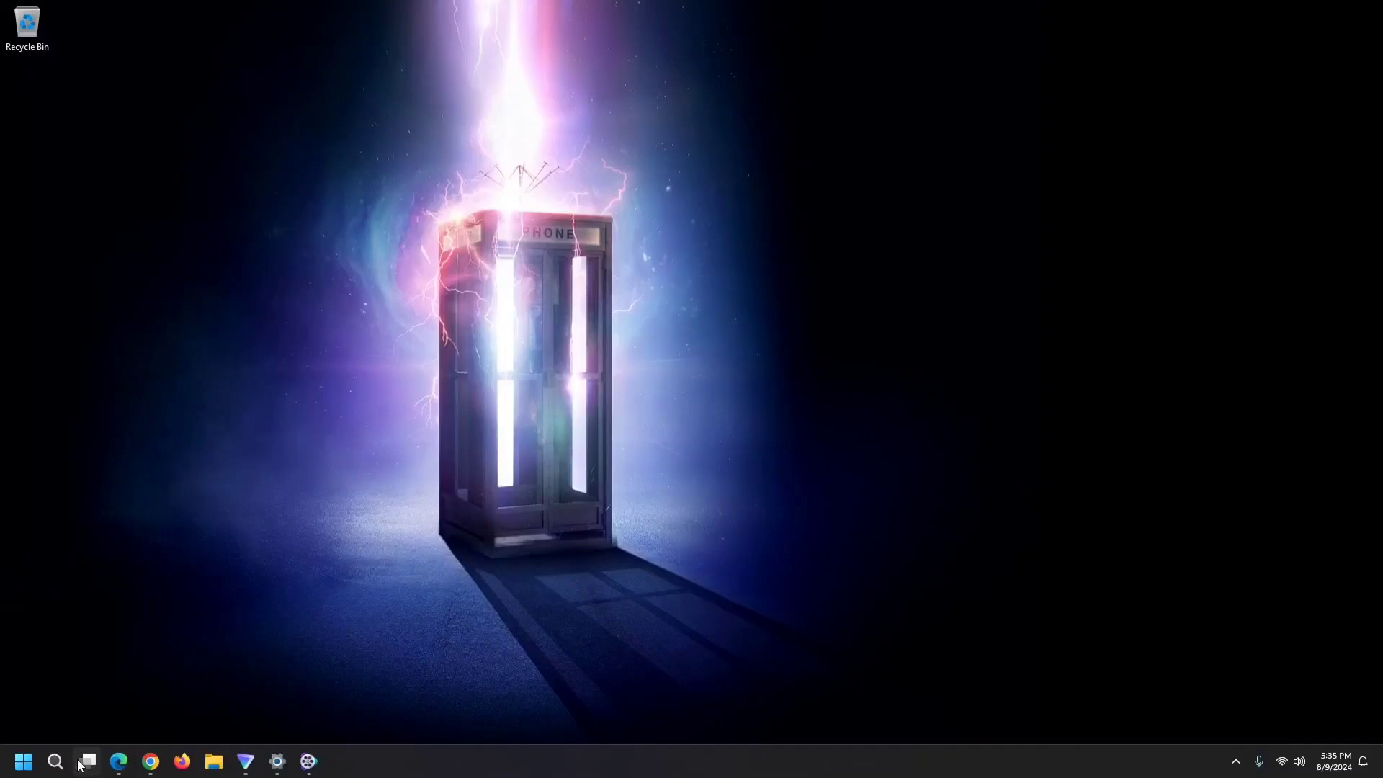
Bring up Start and reach the Media streaming options entry under Recent
click(55, 761)
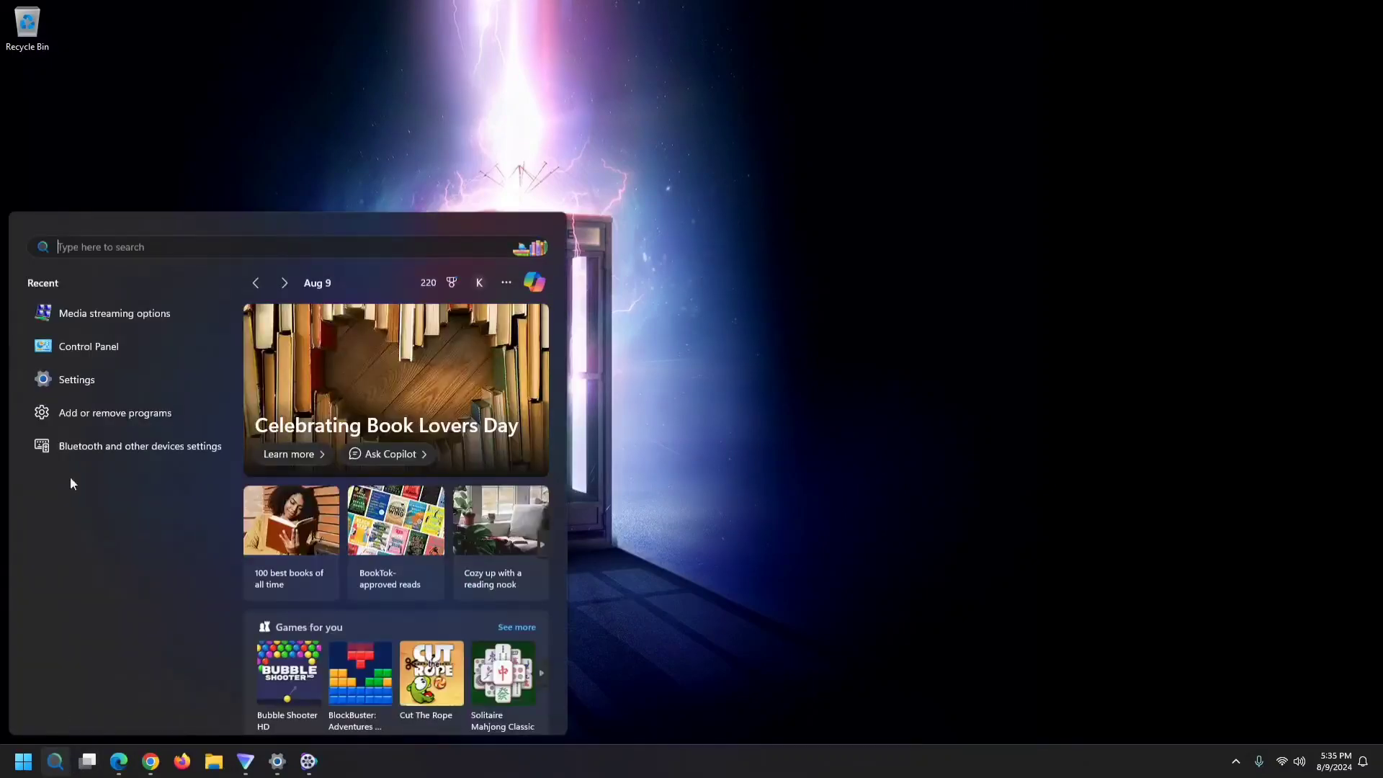
mouse_move(76, 379)
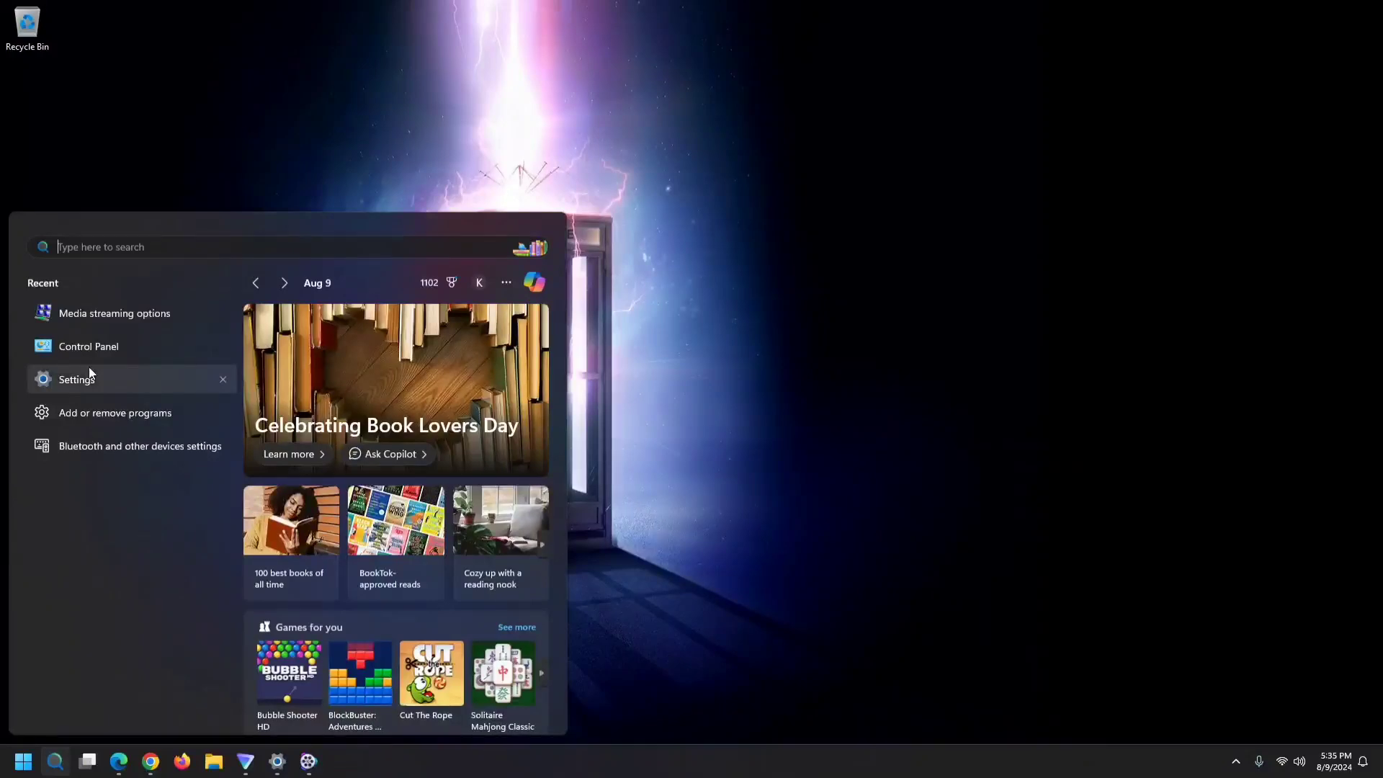
mouse_move(88, 346)
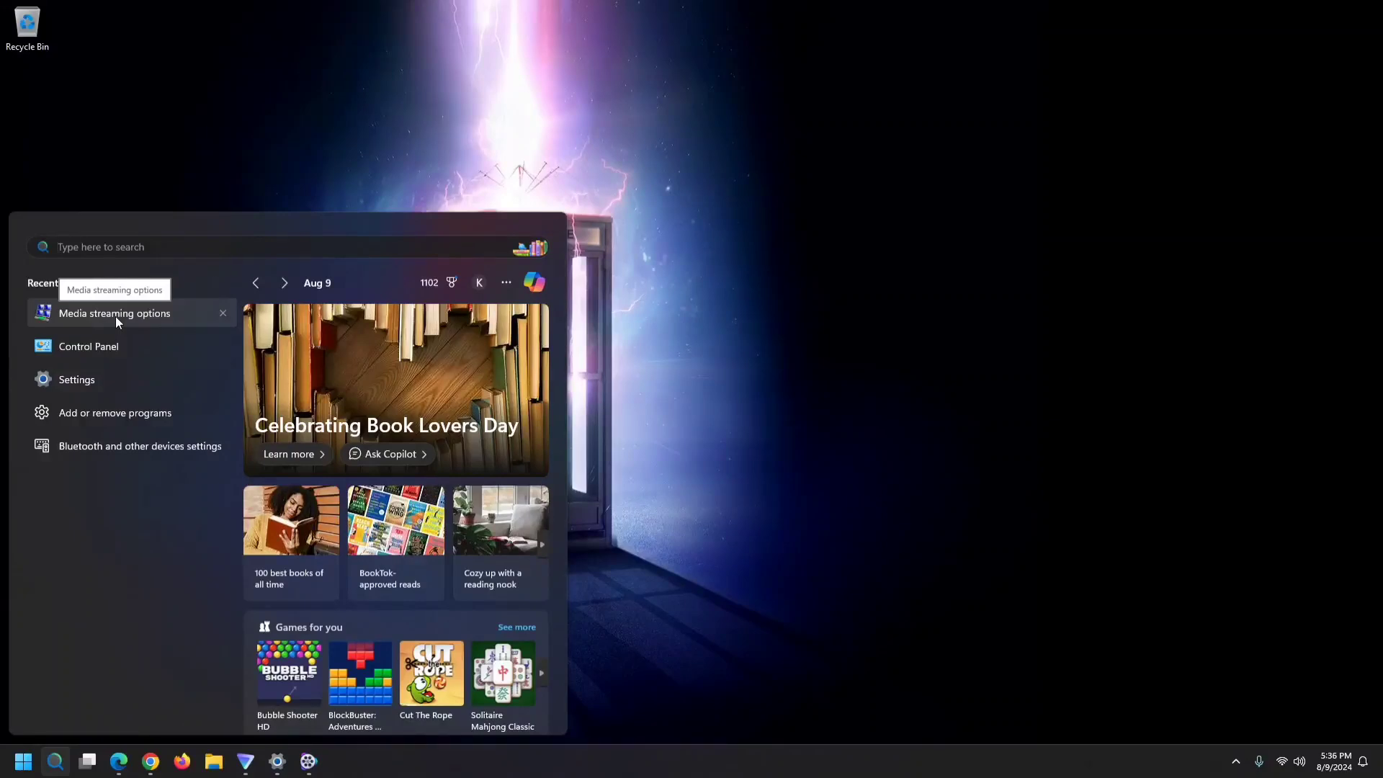
click(132, 247)
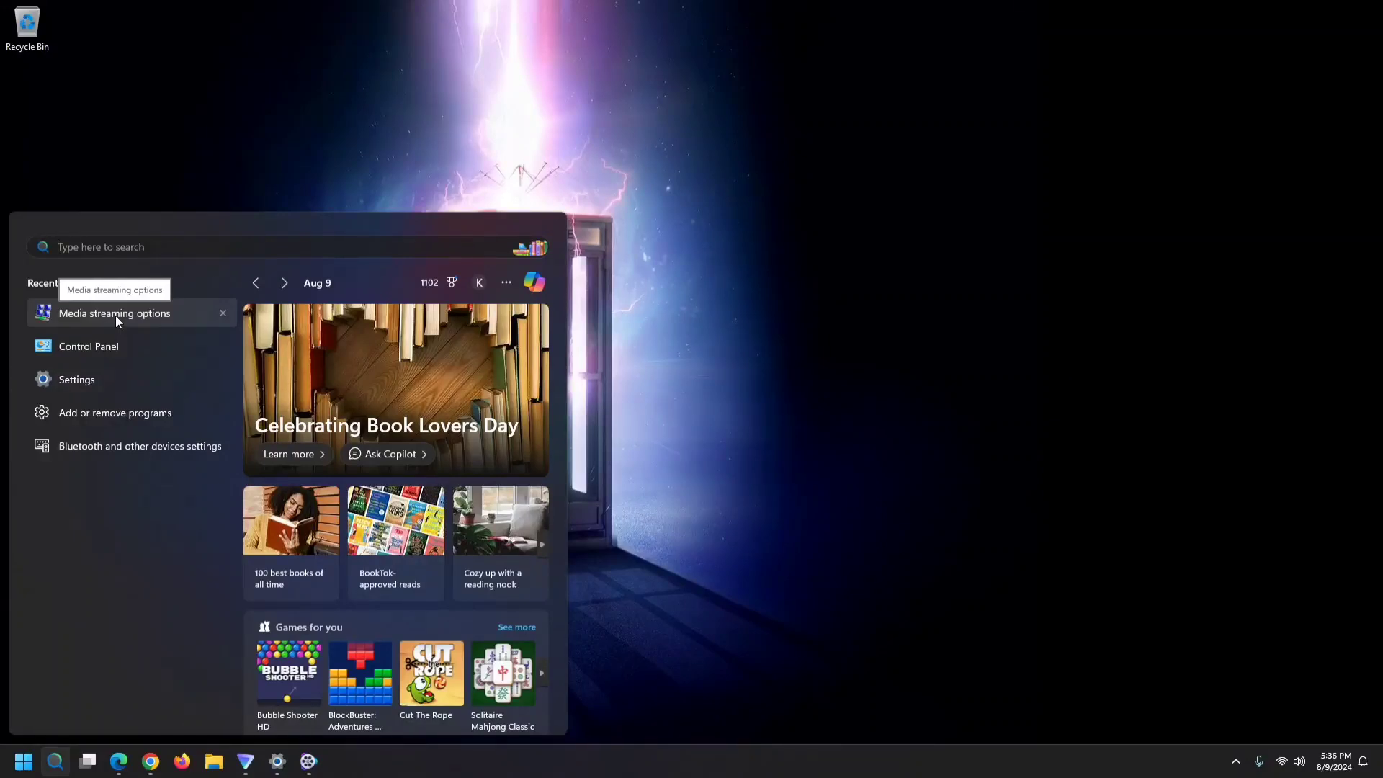
Turn media streaming on, block Bedroom TSR, allow Living room TSR, and save
click(116, 312)
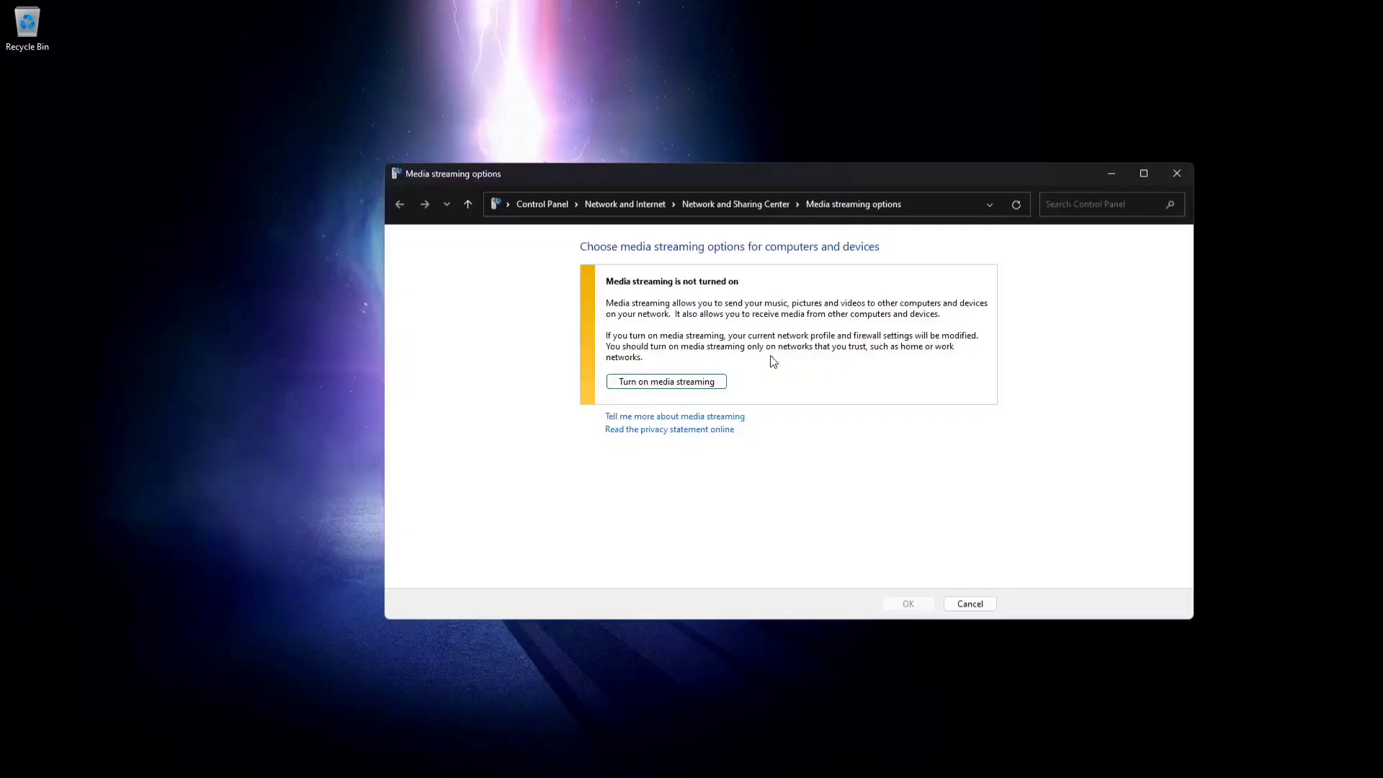
click(665, 380)
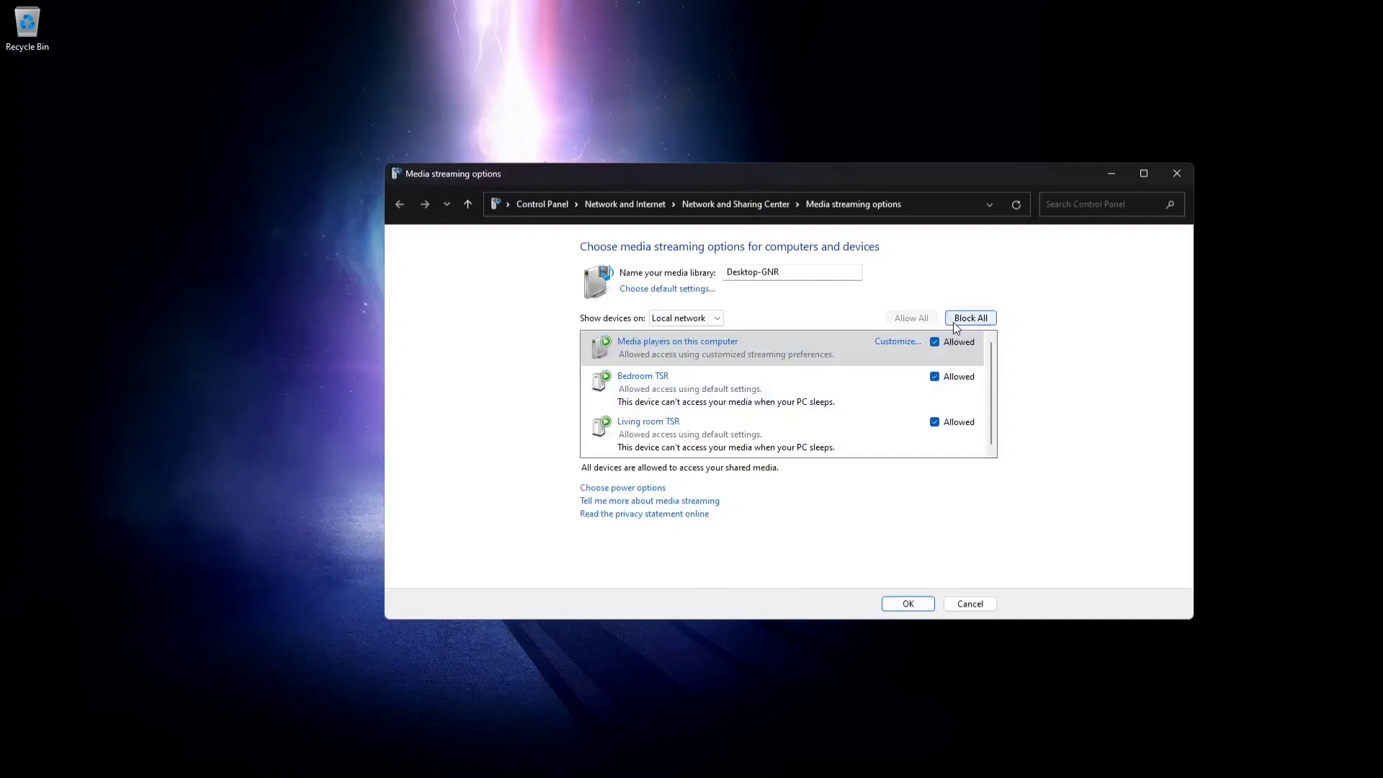
mouse_move(969, 317)
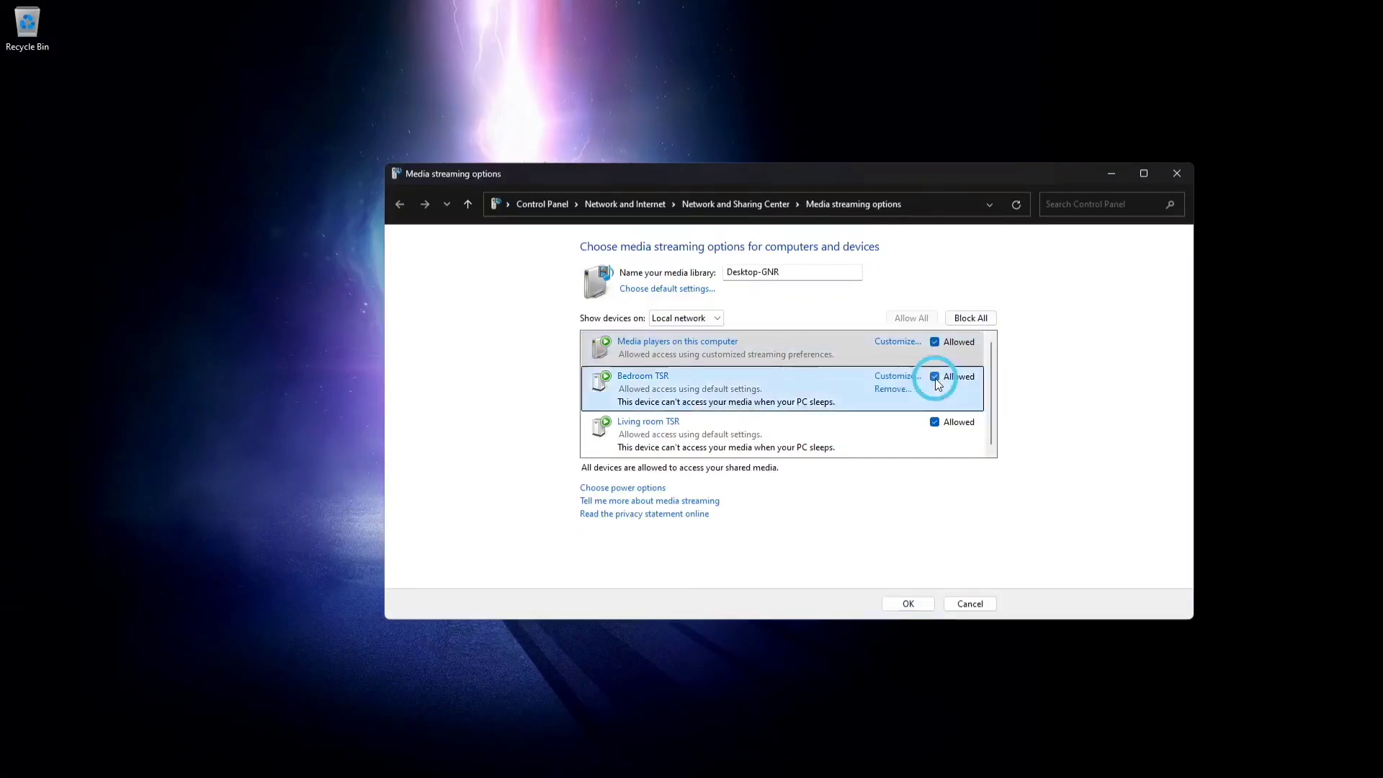
click(933, 376)
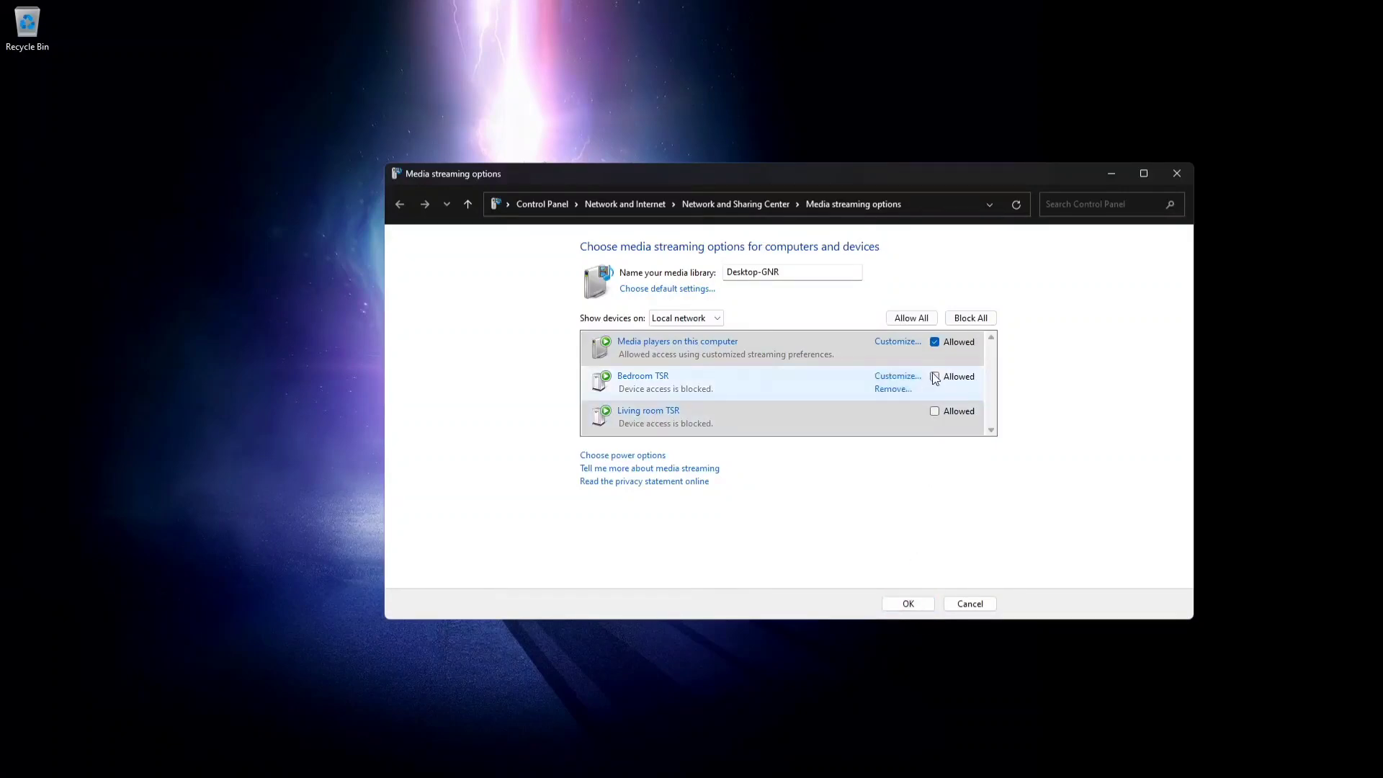
click(933, 411)
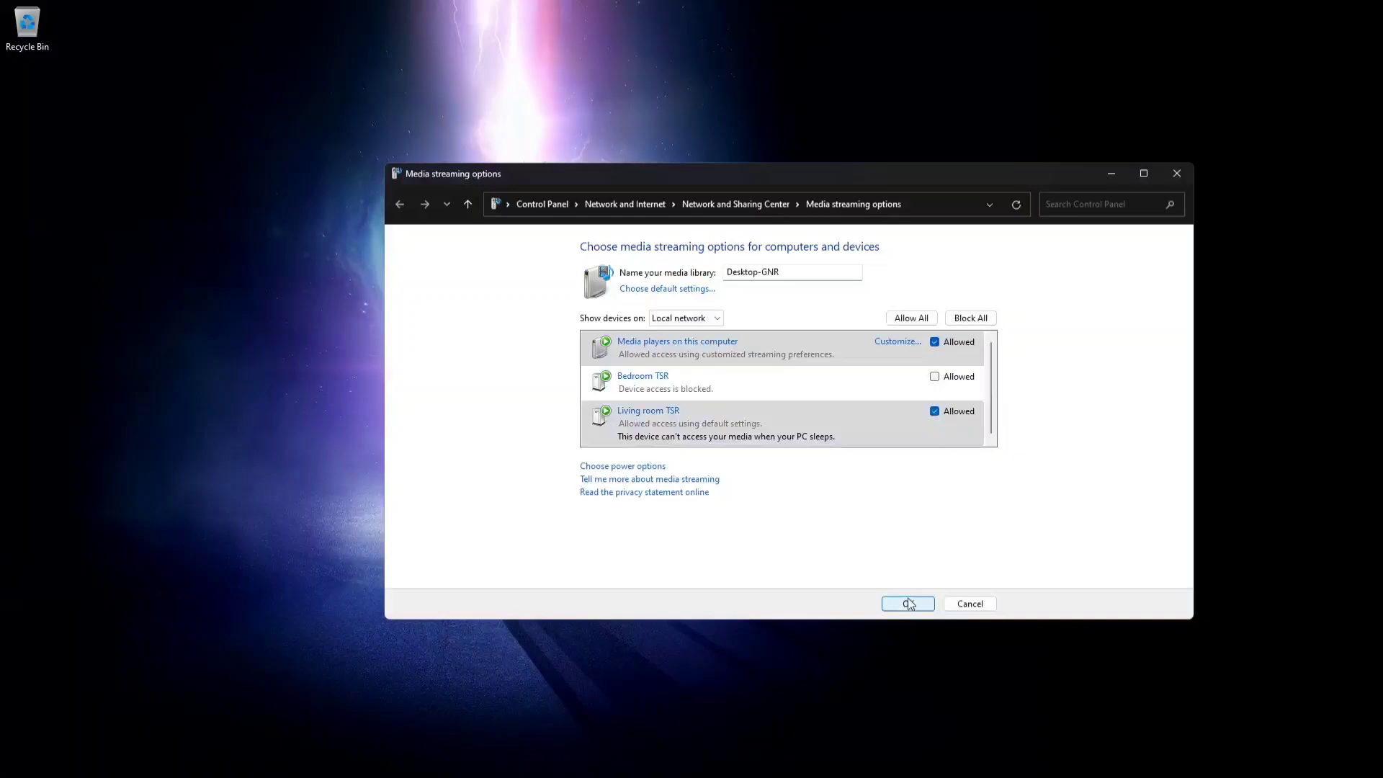
click(22, 760)
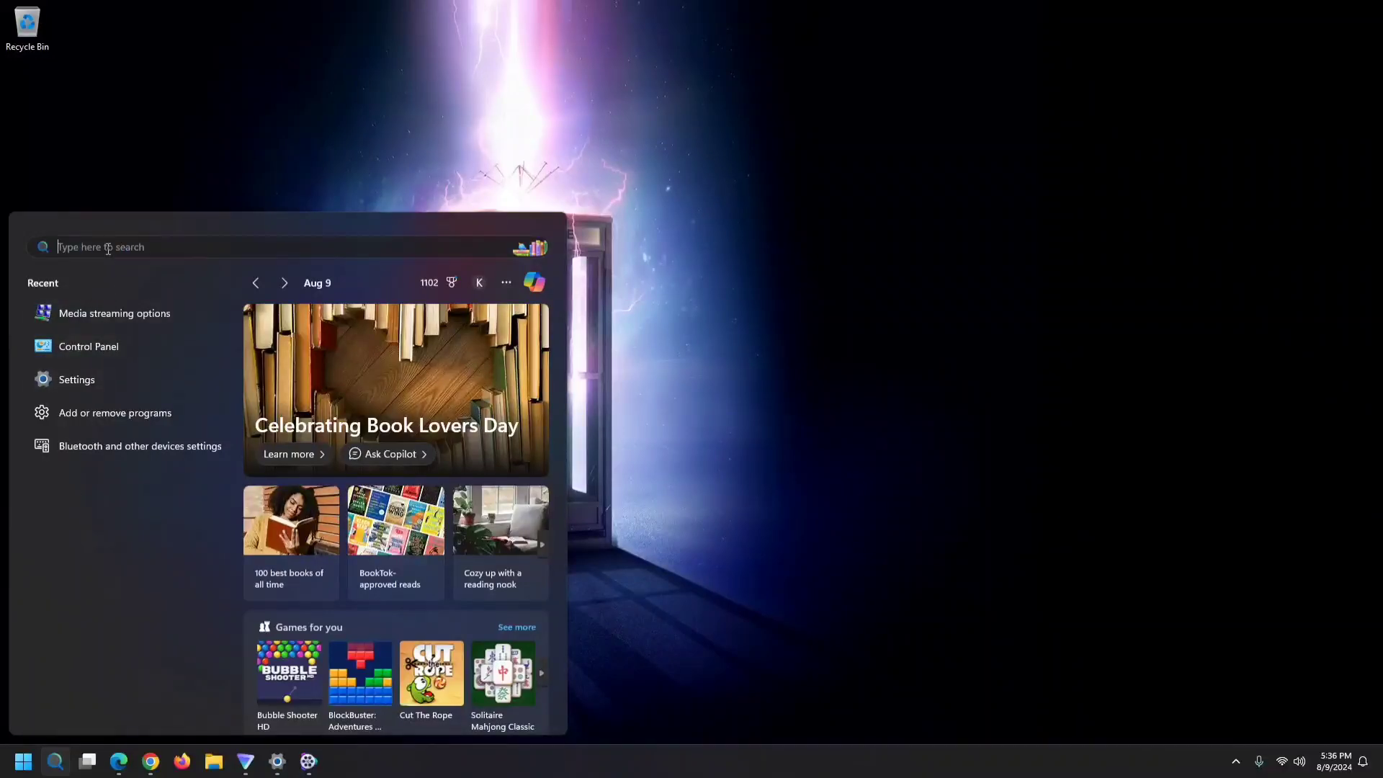
Search Start for 'windows media player' to find Windows Media Player Legacy
text(windows media player)
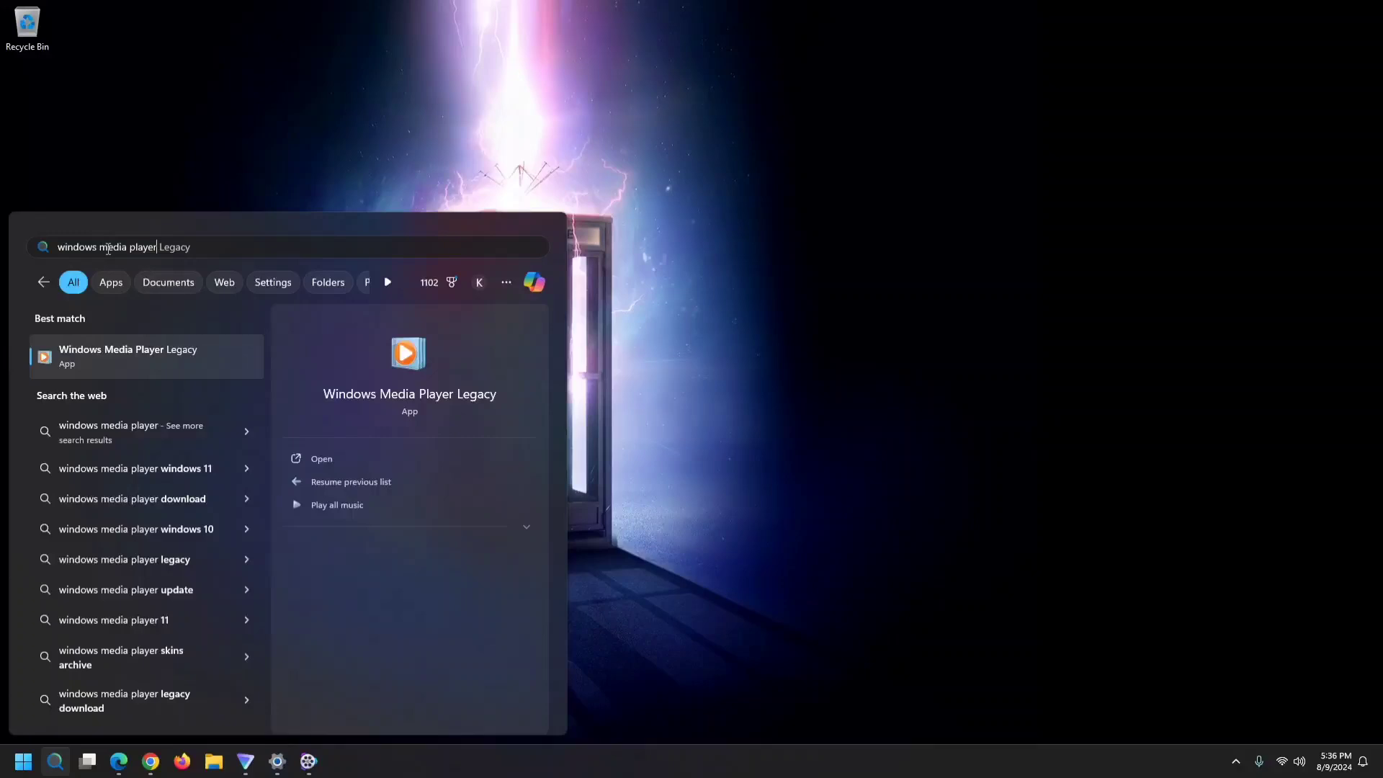
mouse_move(137, 363)
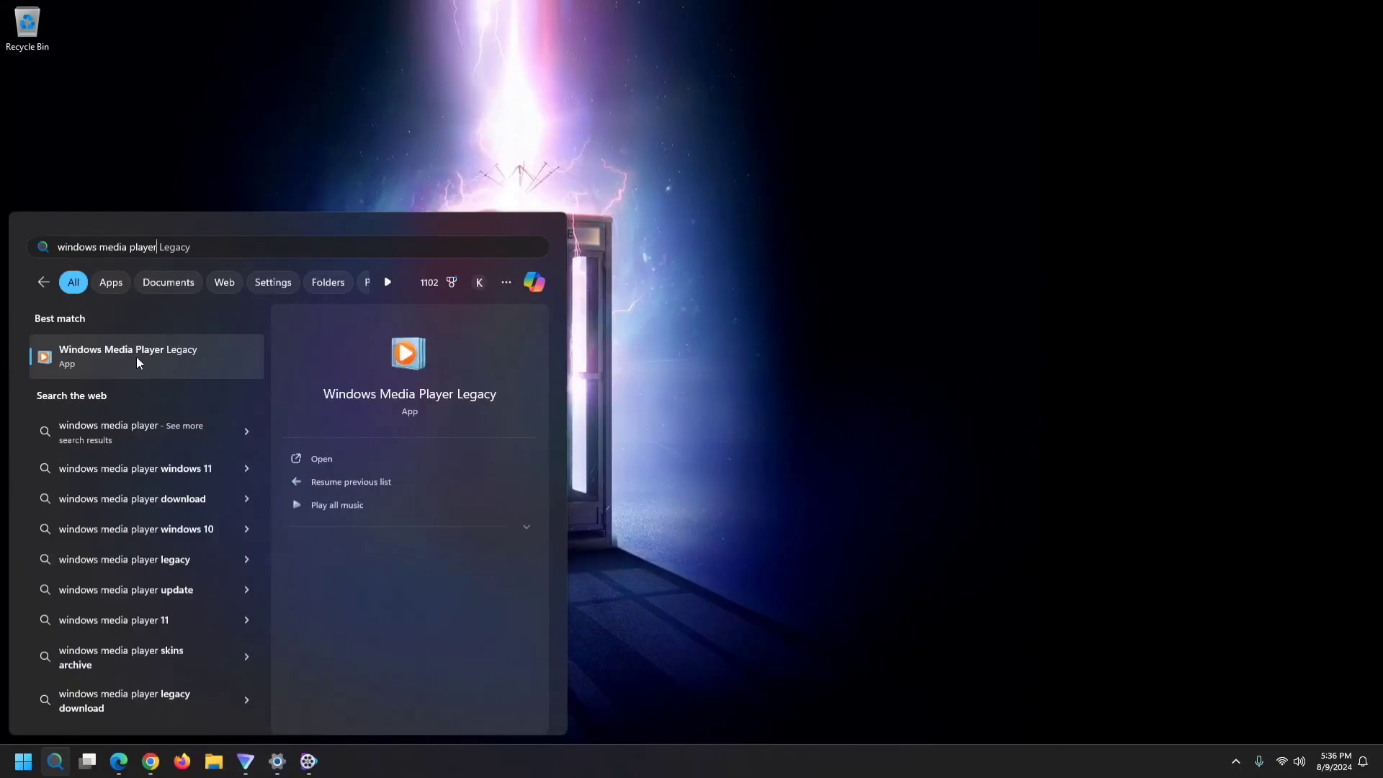
mouse_move(416, 369)
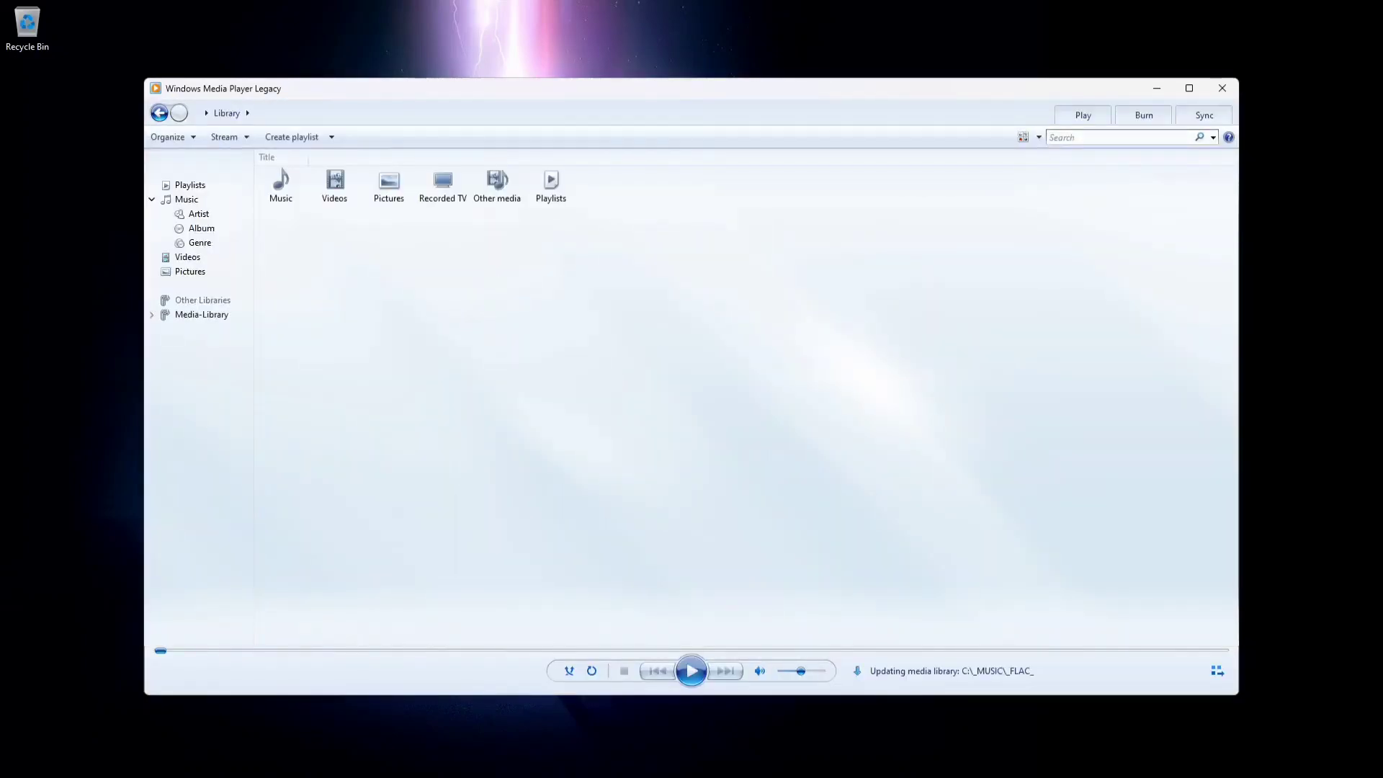
Reach the Music Library Locations dialog via Organize > Manage libraries
click(167, 137)
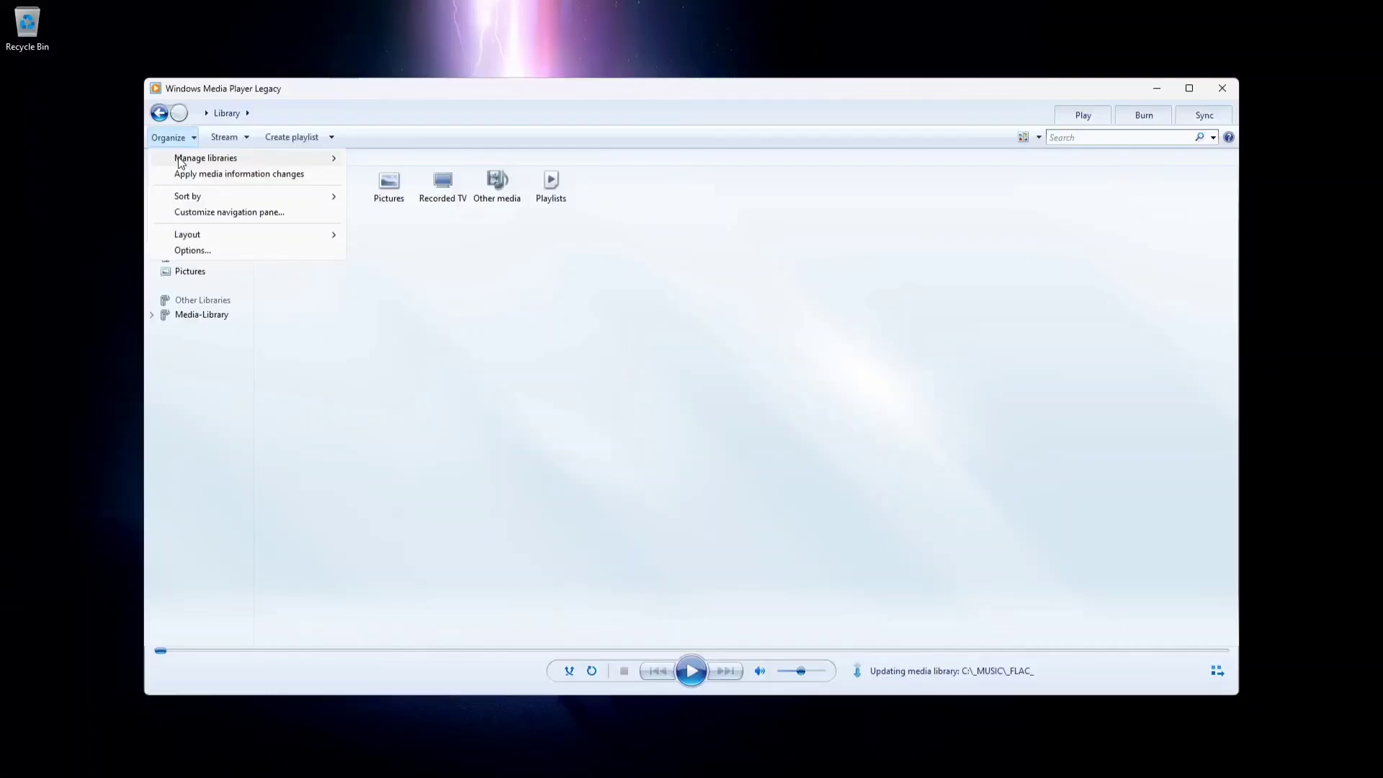
click(206, 159)
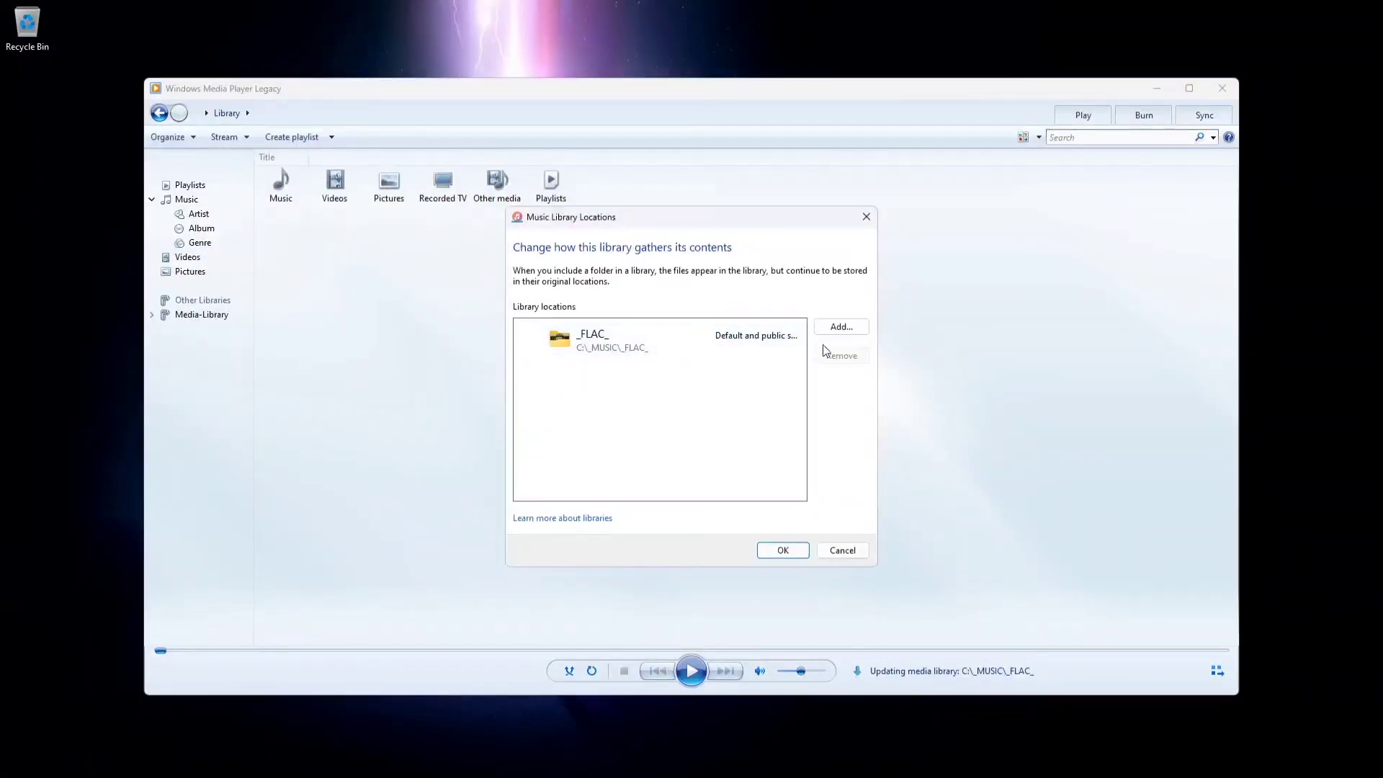
Include the _FLAC_ Soundtracks folder from _MUSIC as a library location and confirm
click(840, 327)
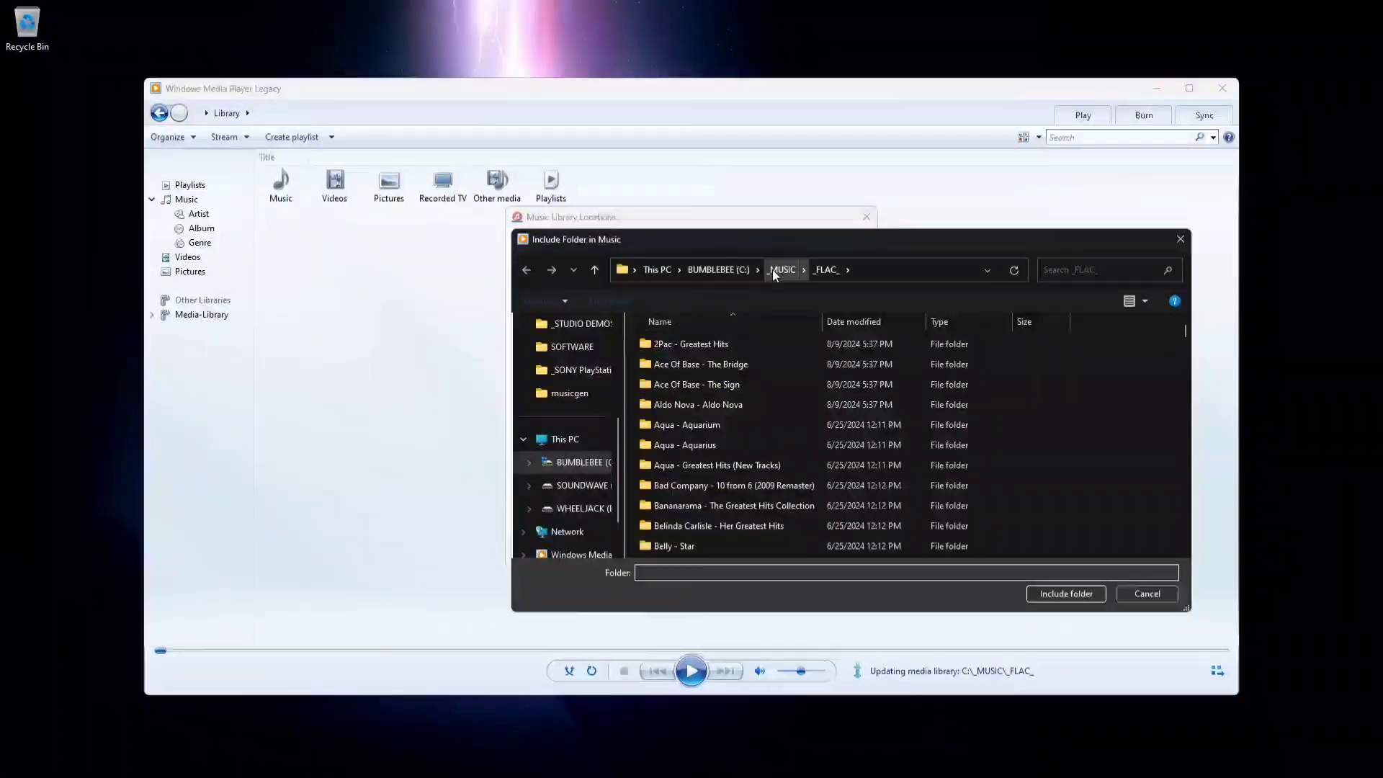
click(779, 269)
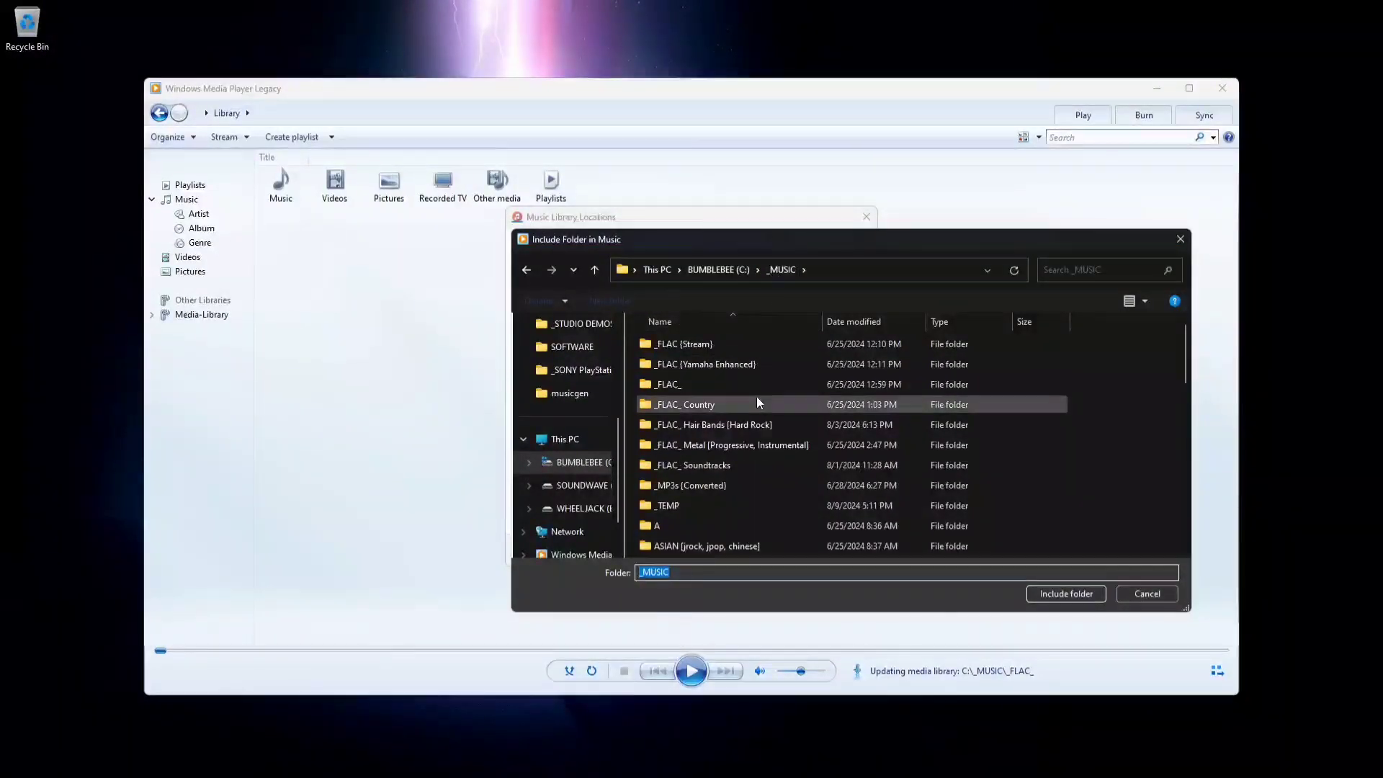
click(693, 465)
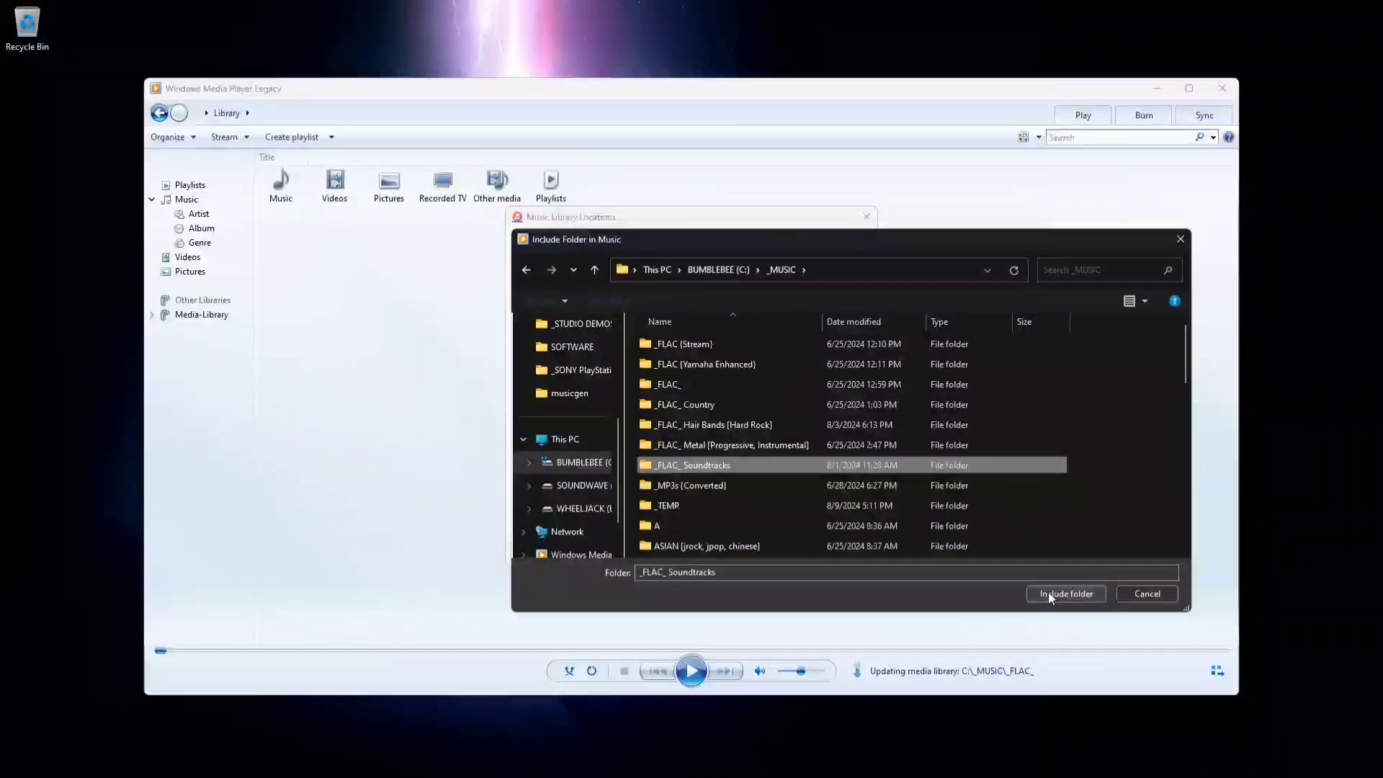
click(1065, 593)
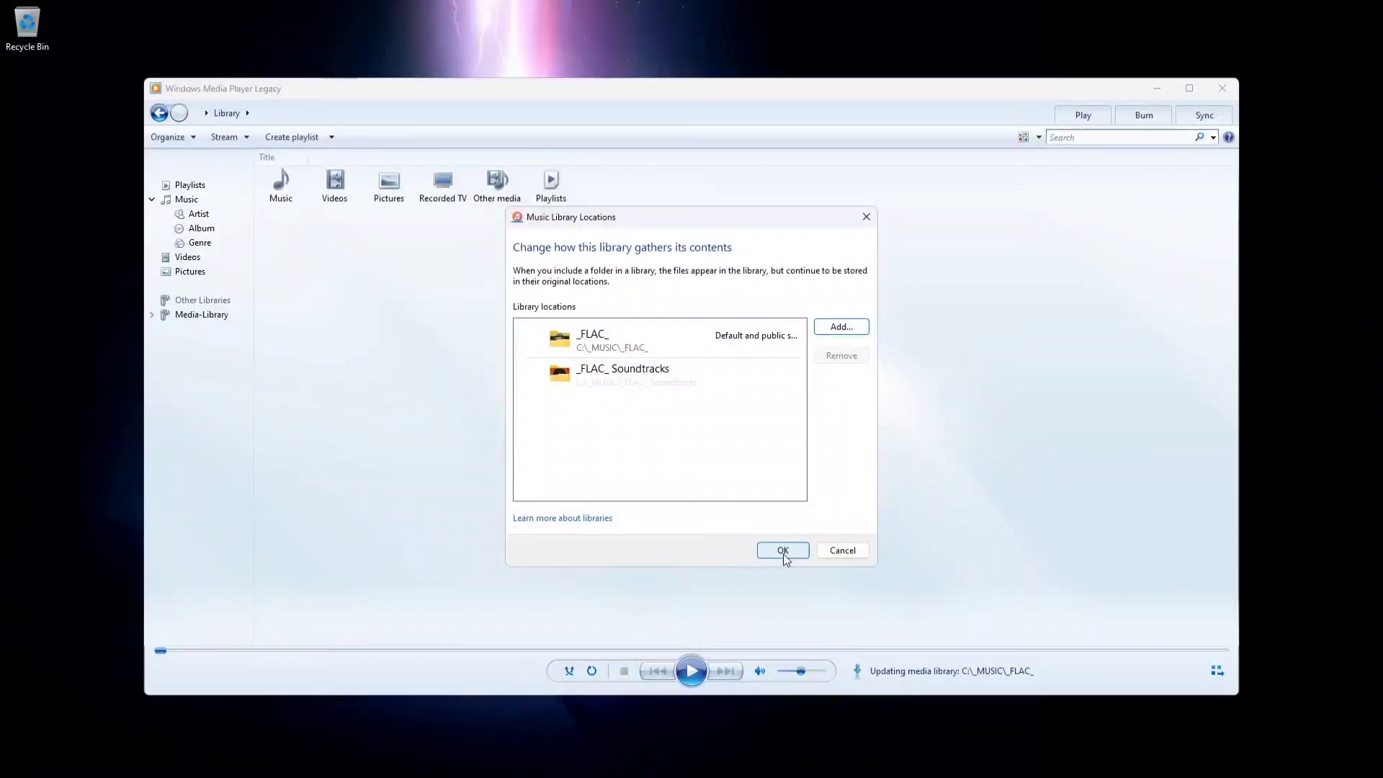
click(781, 549)
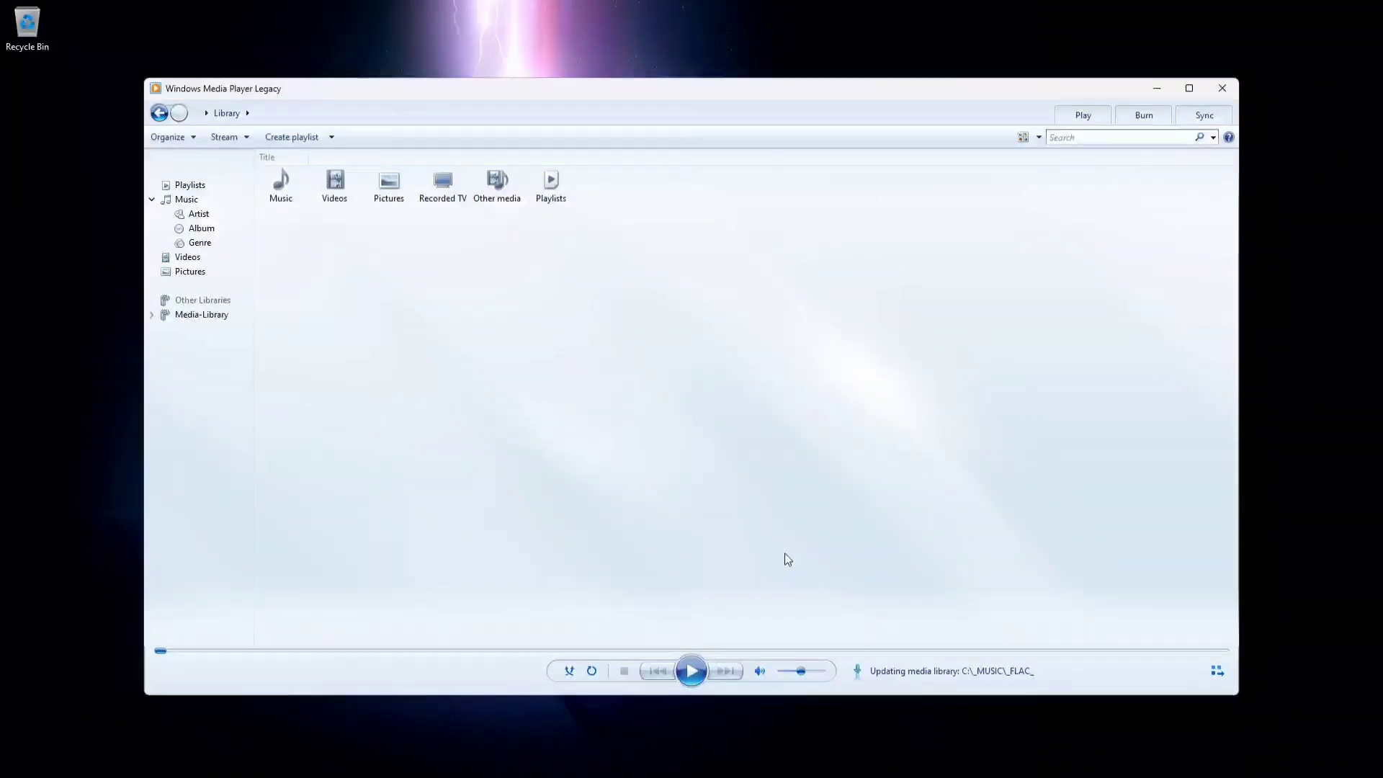
mouse_move(693, 469)
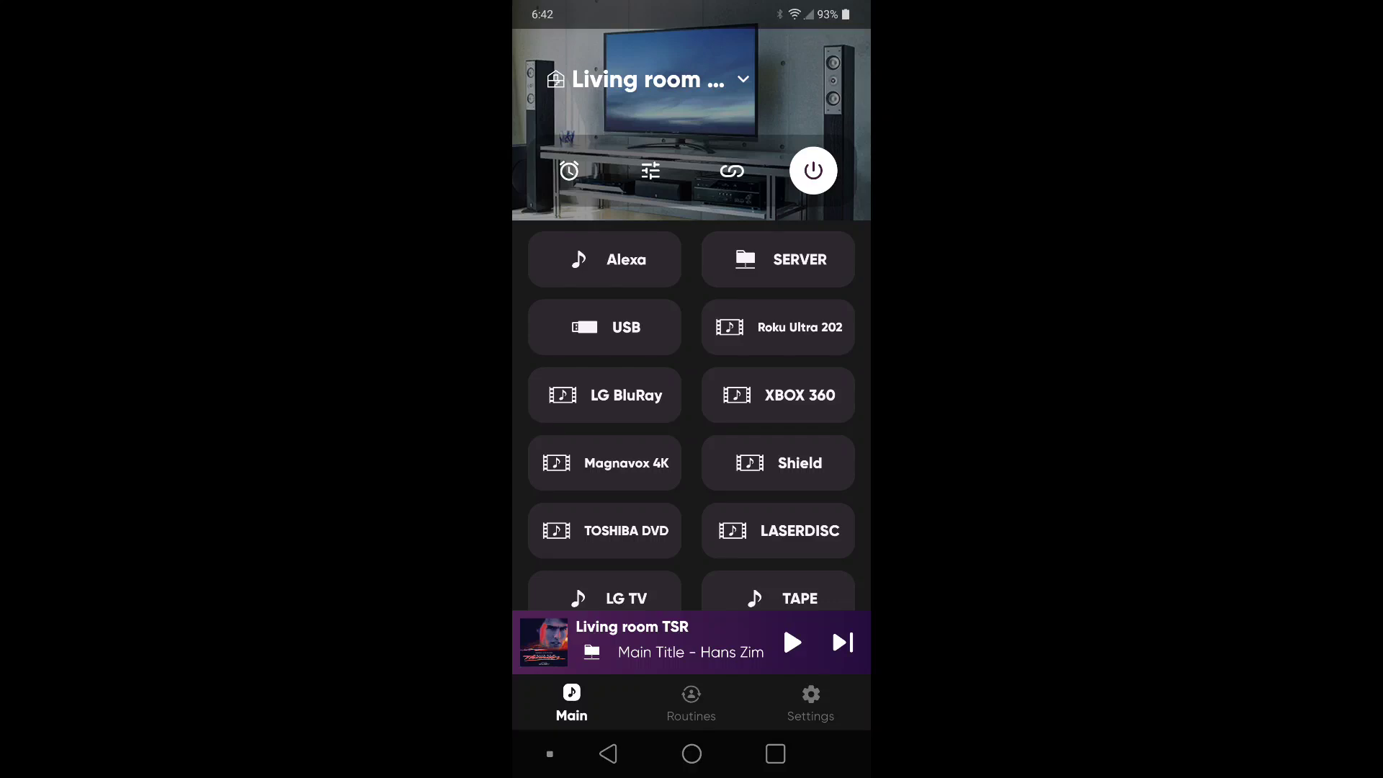
click(776, 259)
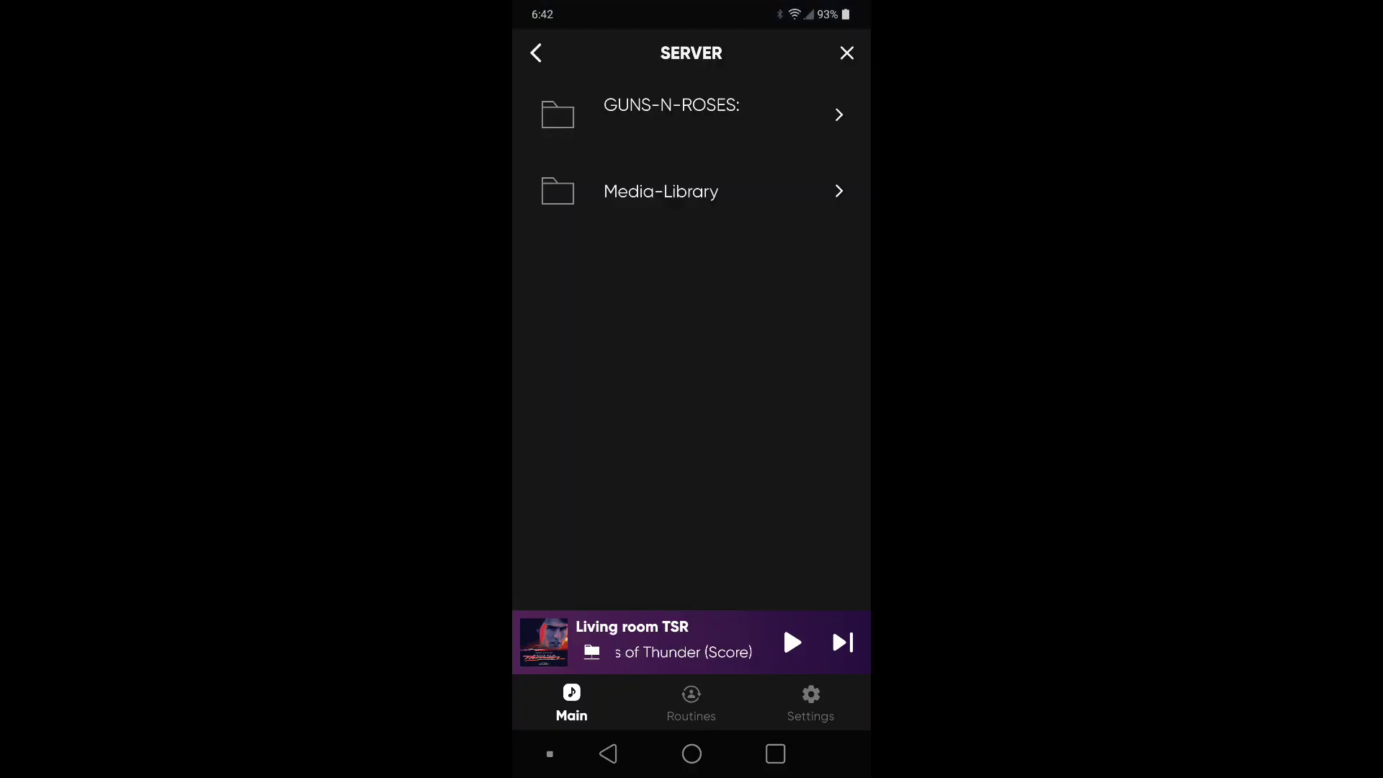